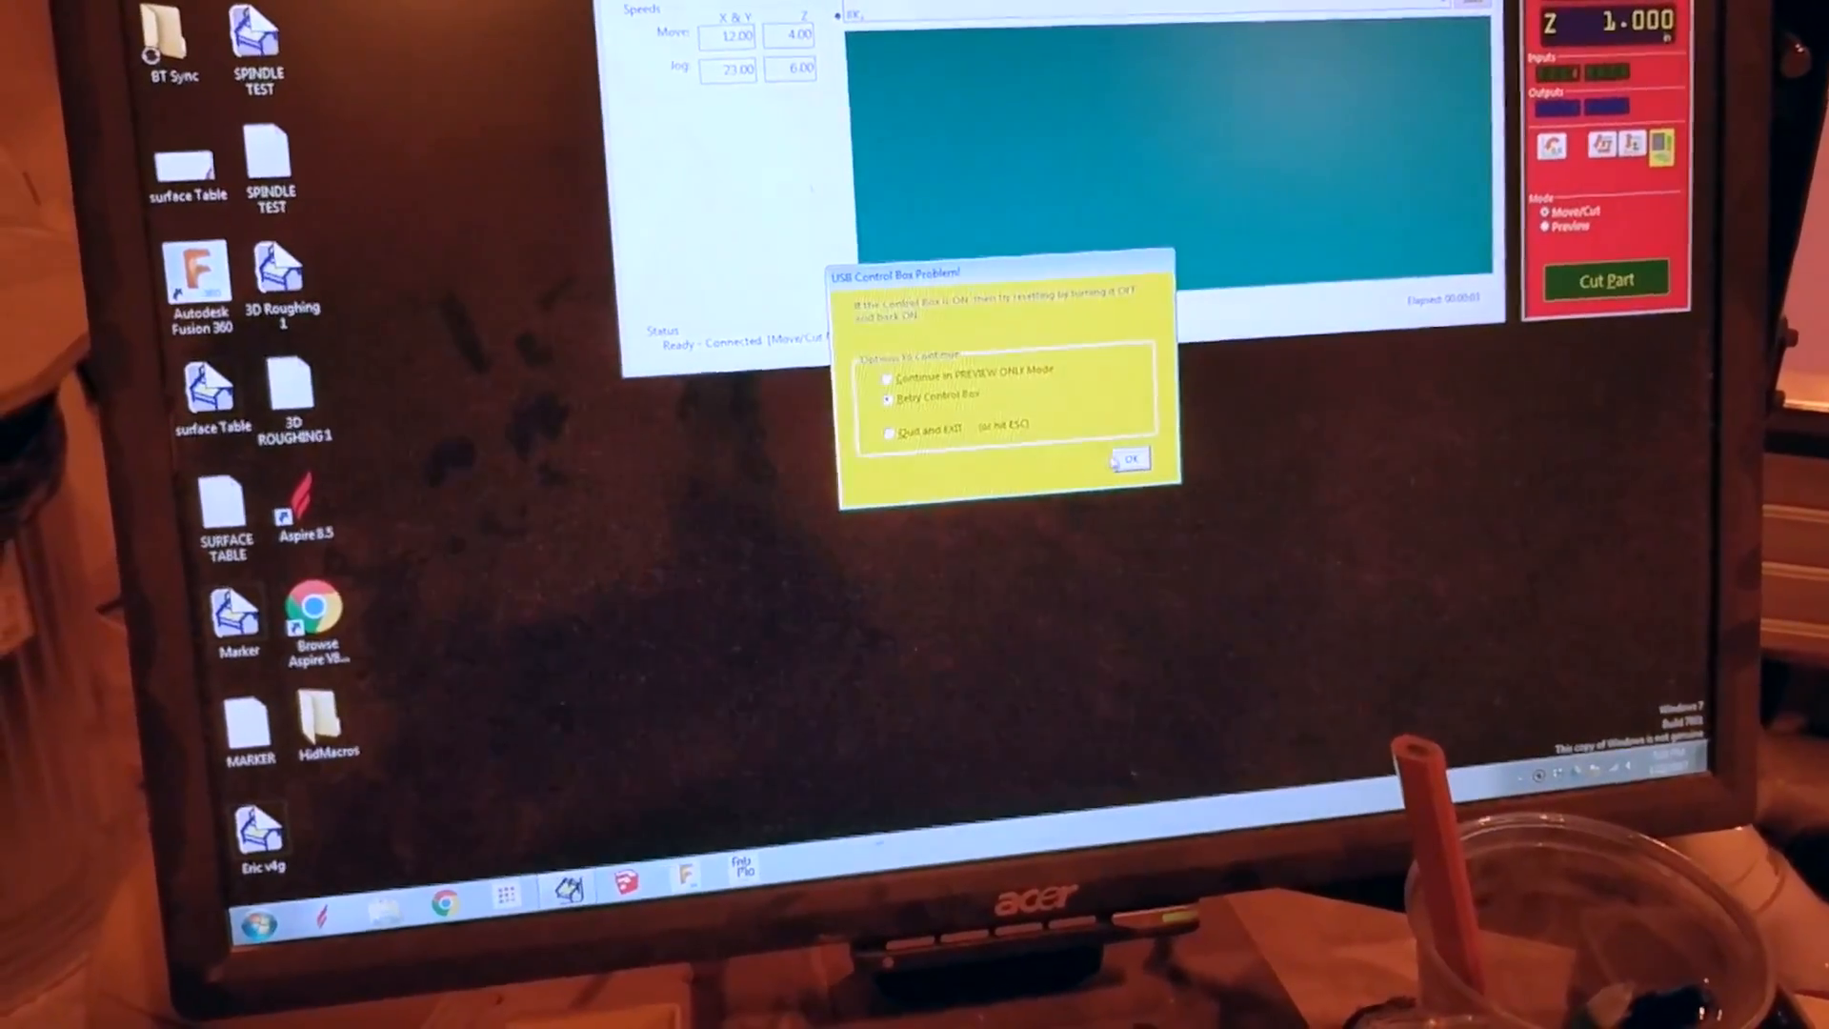
Step: Retry the USB control box connection and start the XYZ zeroing homing routine
{"action": "left_click", "coordinate": [1126, 460]}
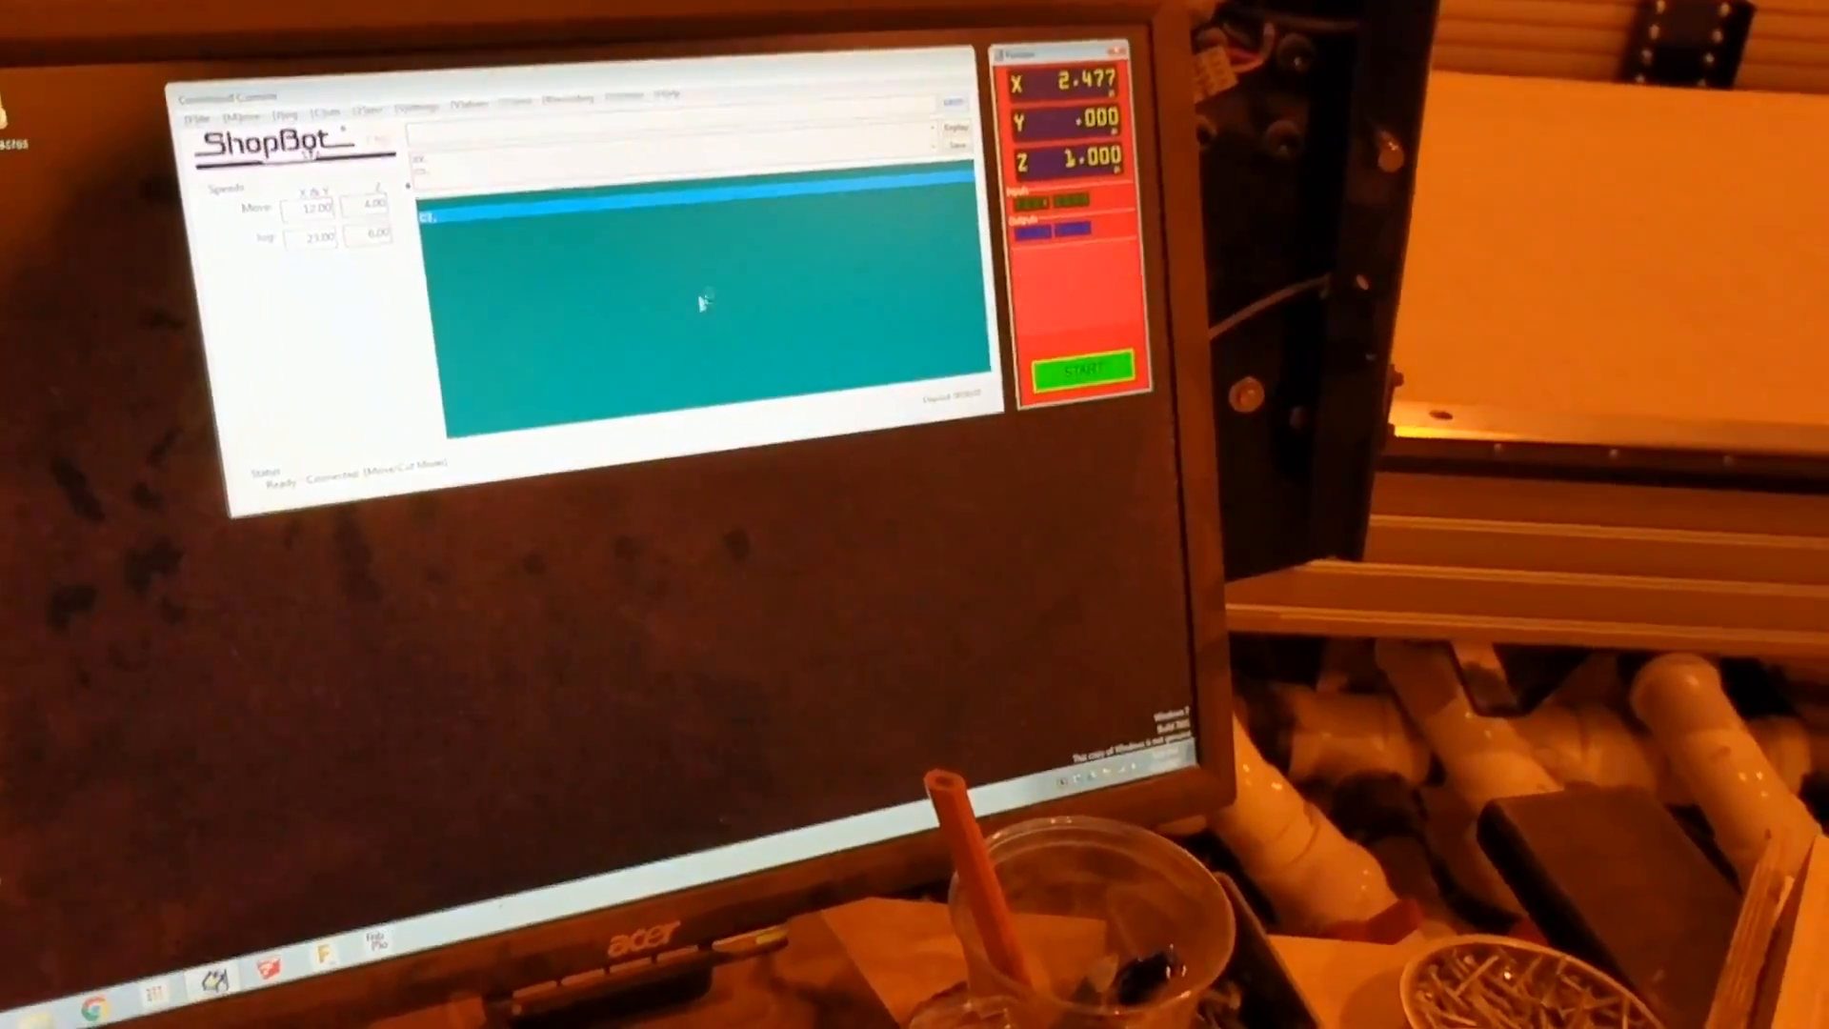
{"action": "left_click", "coordinate": [1081, 370]}
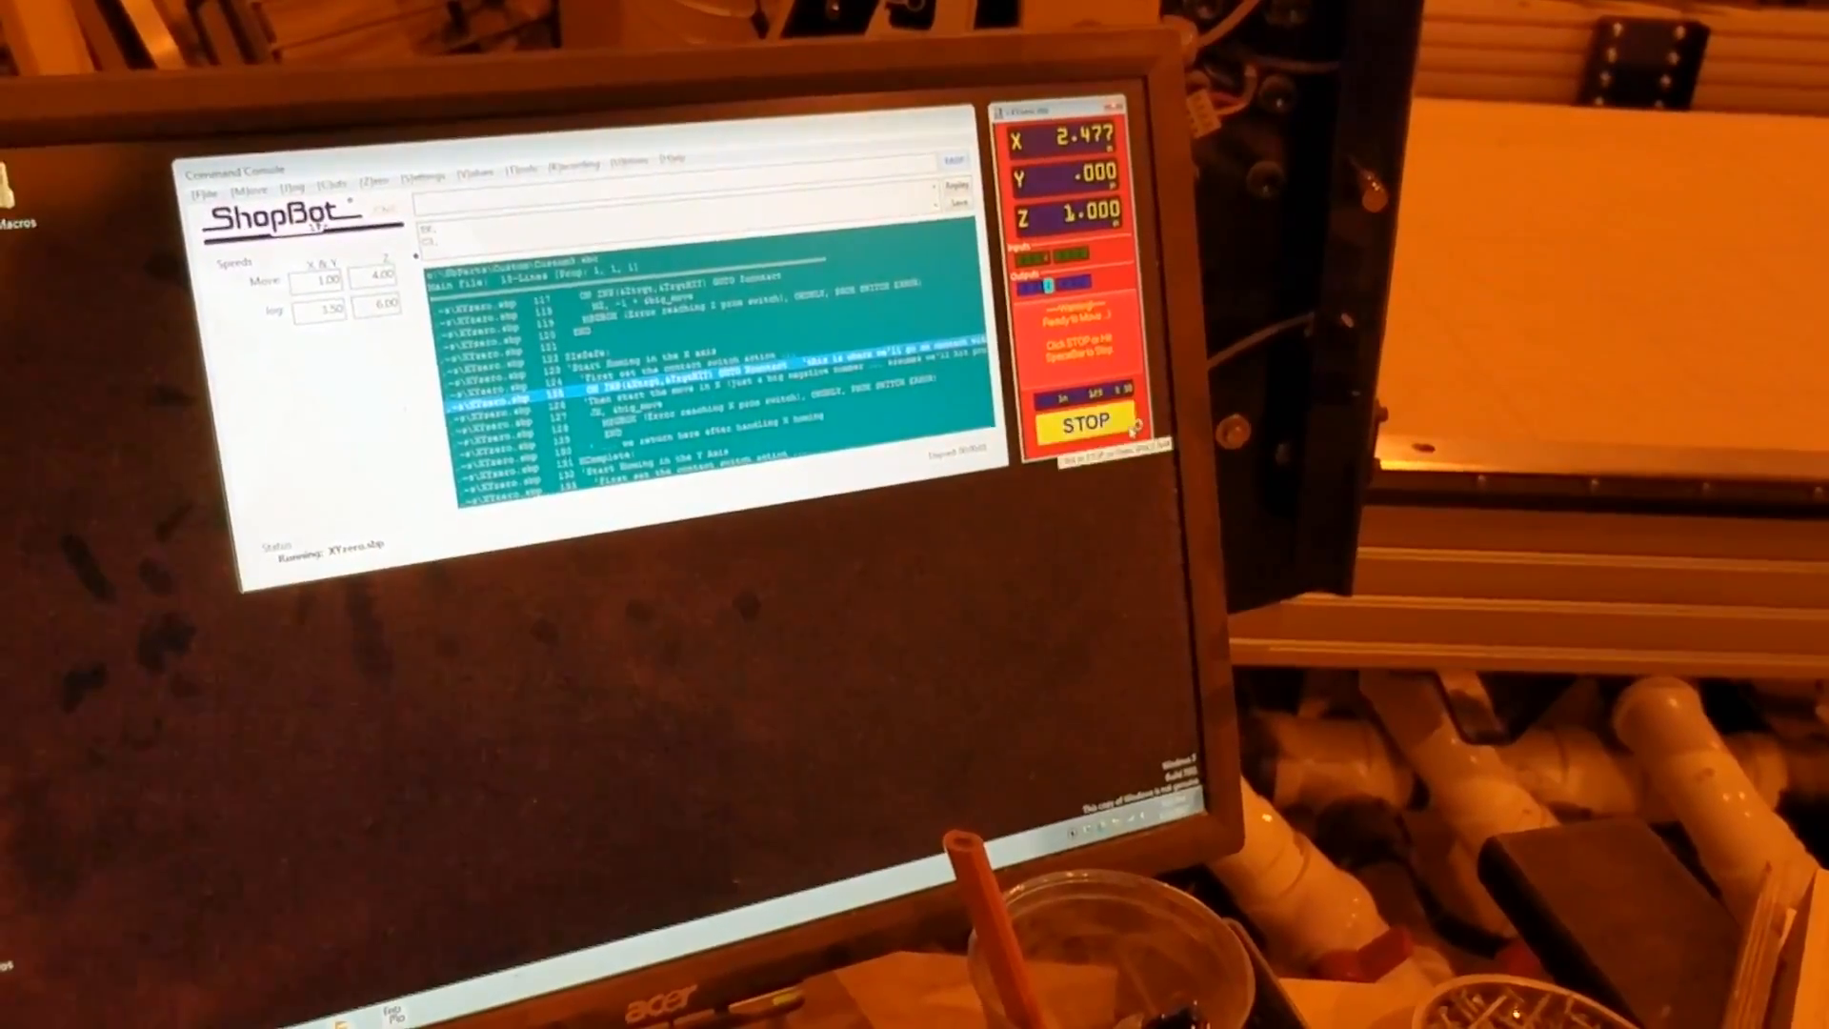